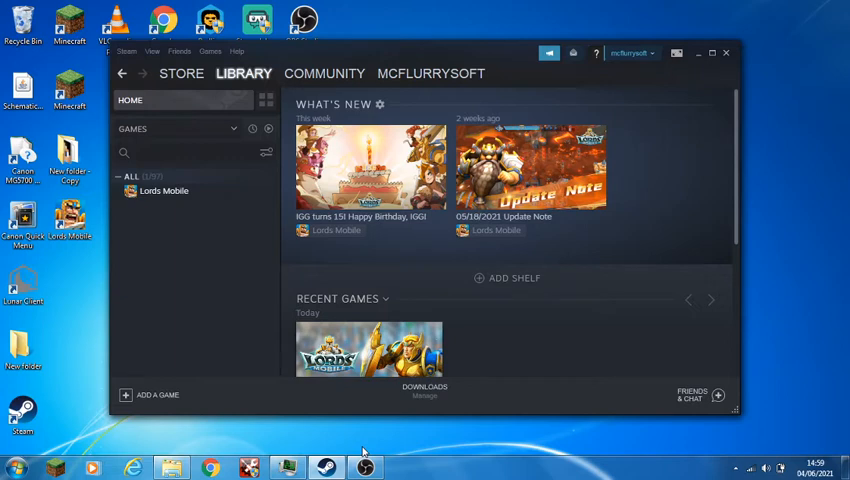
Open C:\Program Files (x86)\steam in Explorer and scroll through its 82 items
{"action": "left_click", "coordinate": [16, 467]}
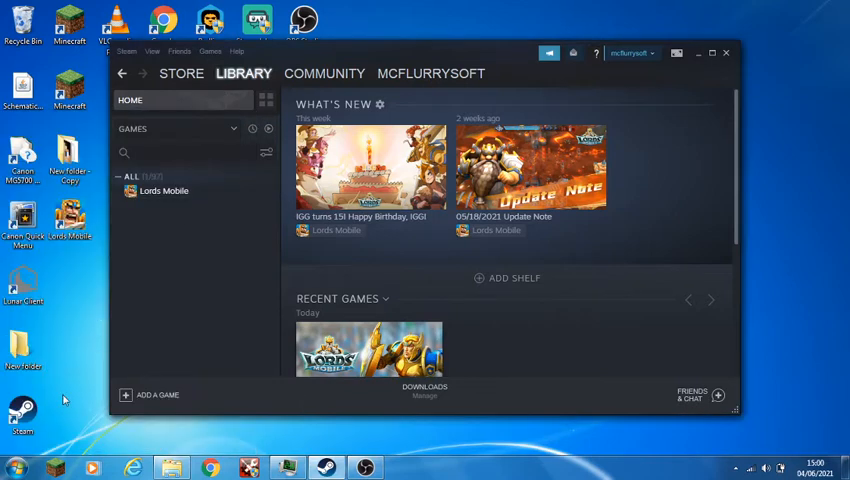
{"action": "left_click", "coordinate": [16, 467]}
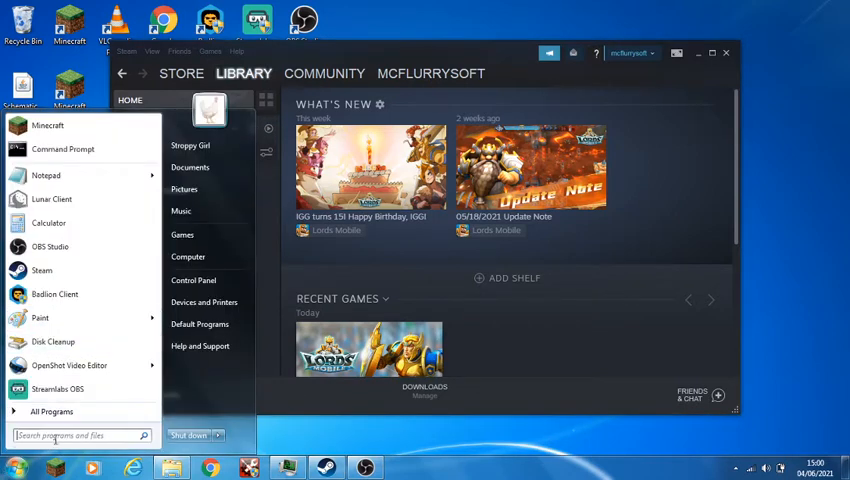
{"action": "left_click", "coordinate": [685, 104]}
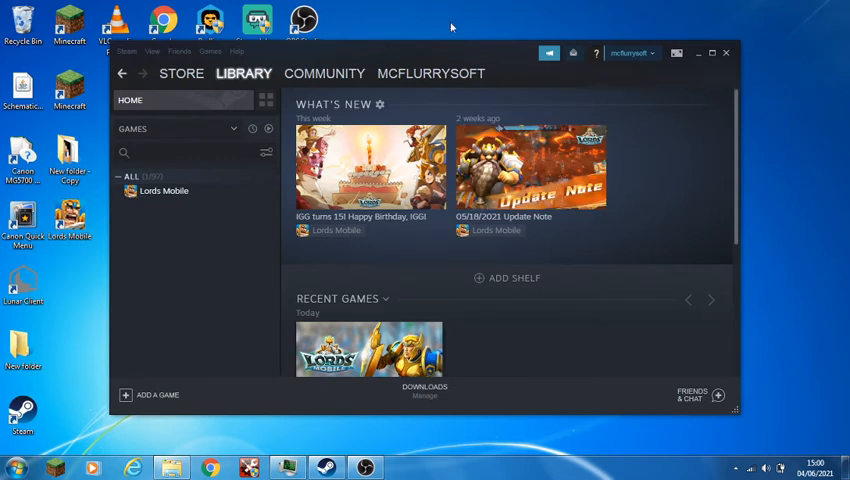
{"action": "mouse_move", "coordinate": [760, 29]}
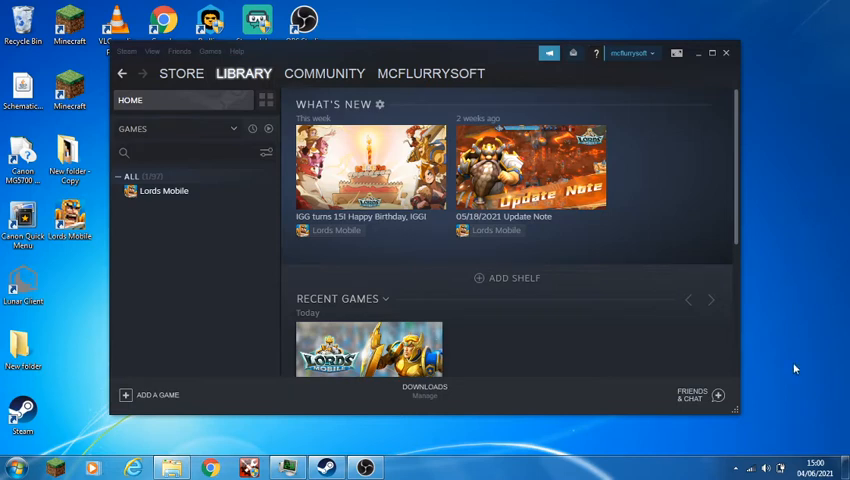
{"action": "mouse_move", "coordinate": [150, 455]}
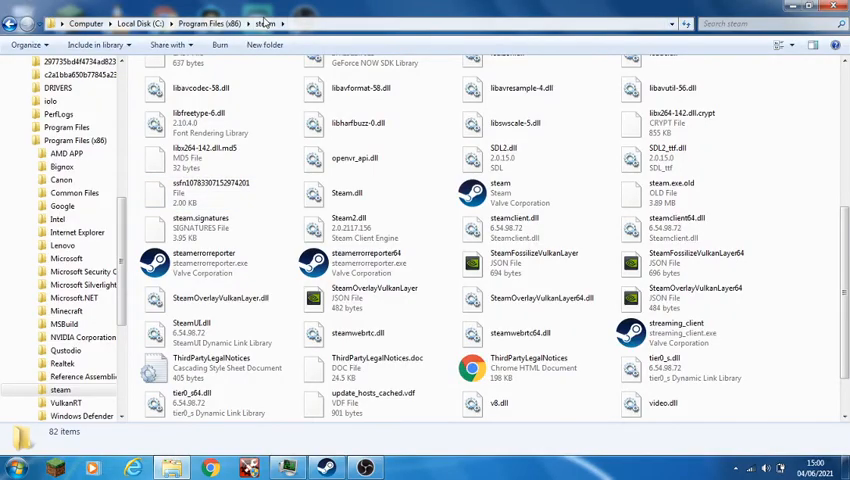
{"action": "scroll", "scroll_direction": "up", "scroll_amount": 3}
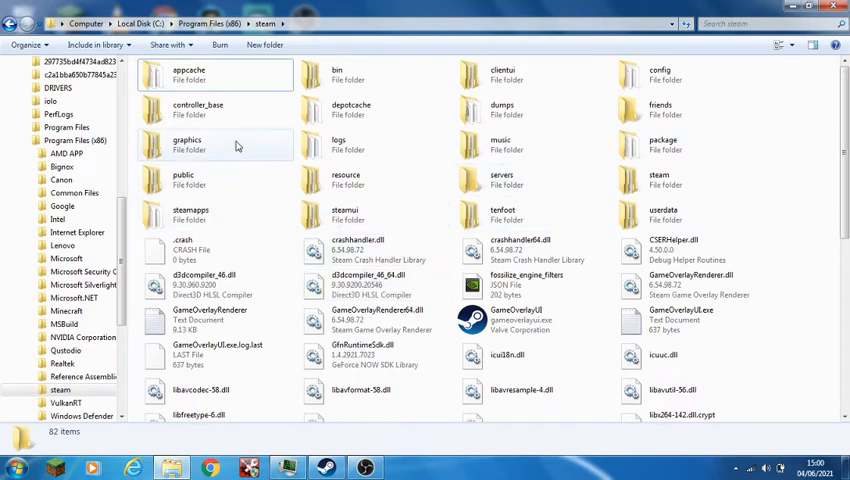
{"action": "mouse_move", "coordinate": [203, 210]}
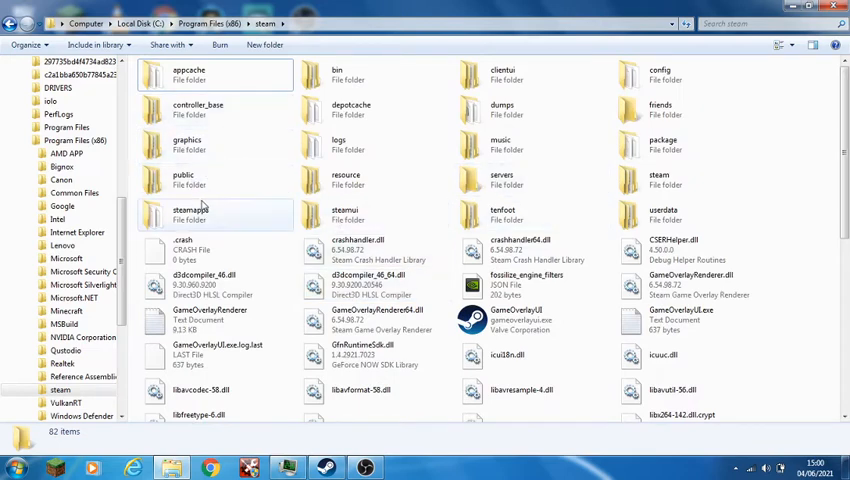
{"action": "scroll", "scroll_direction": "down", "scroll_amount": 3}
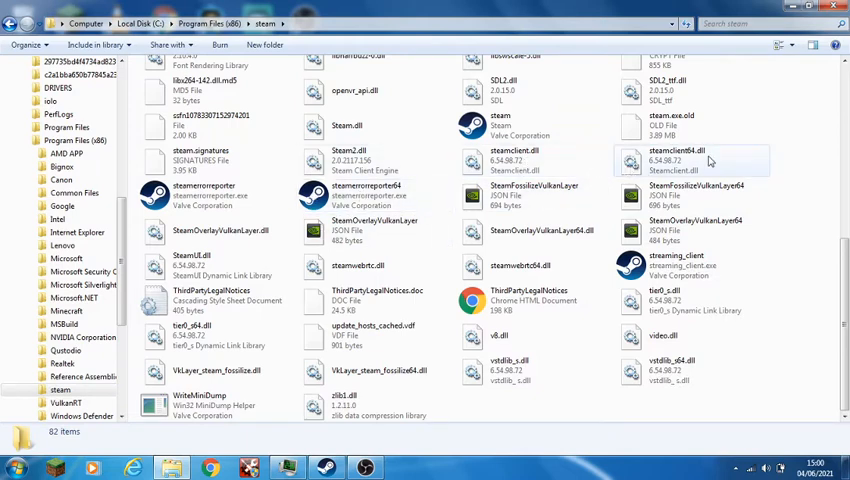
{"action": "left_click", "coordinate": [16, 467]}
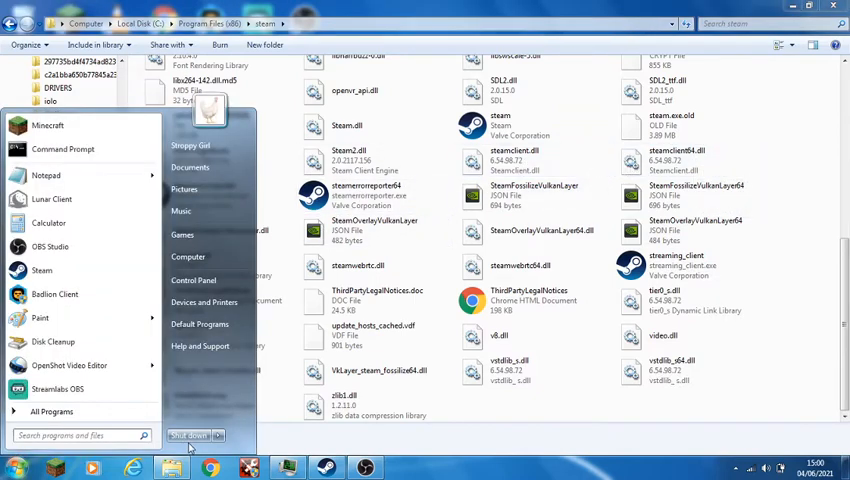
{"action": "left_click", "coordinate": [218, 435]}
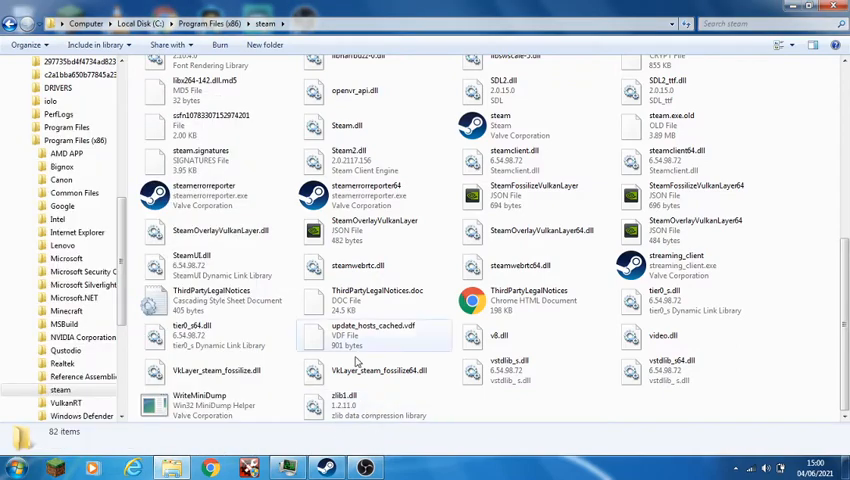
{"action": "scroll", "scroll_direction": "up", "scroll_amount": 3}
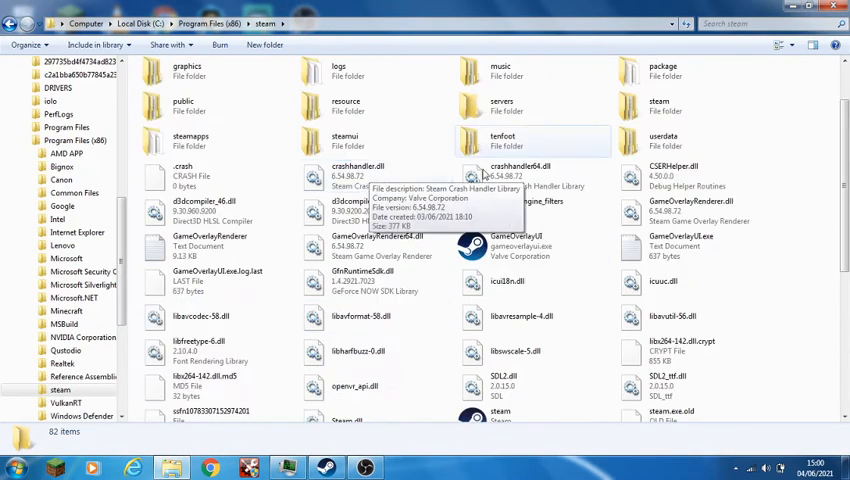
{"action": "scroll", "scroll_direction": "down", "scroll_amount": 3}
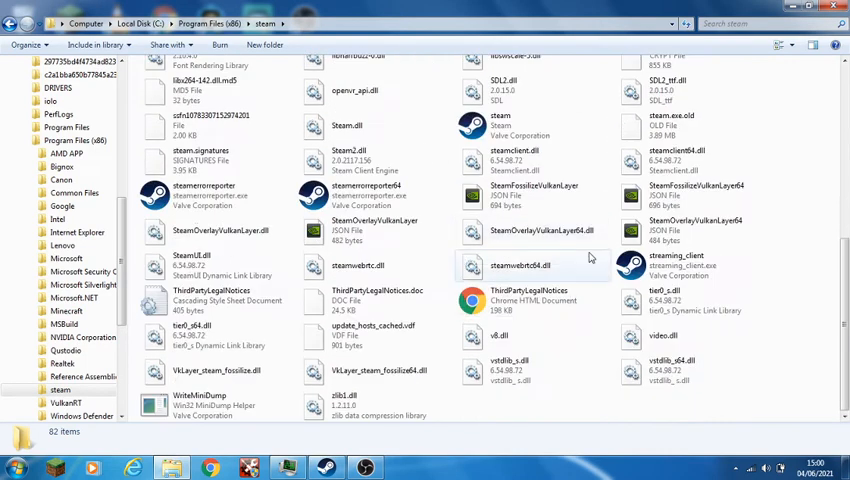